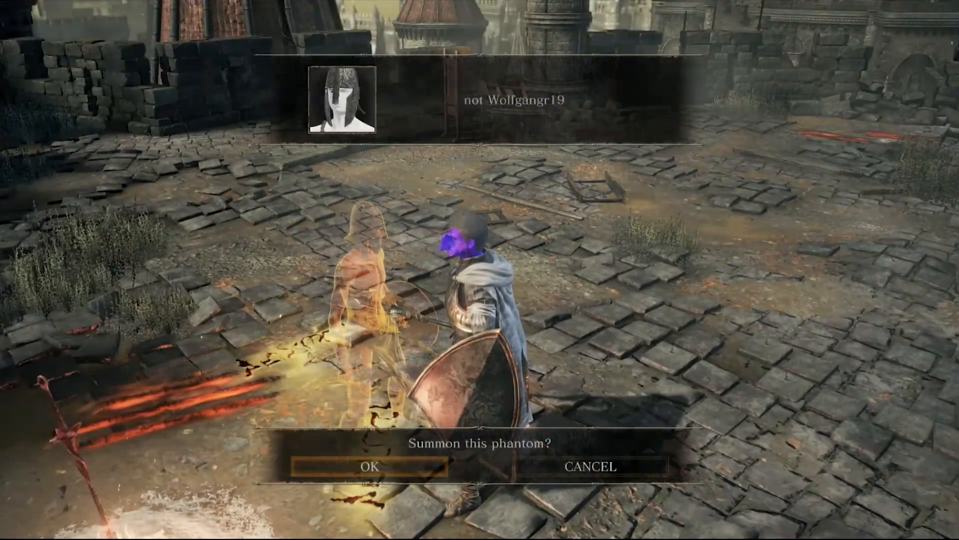
left_click(373, 465)
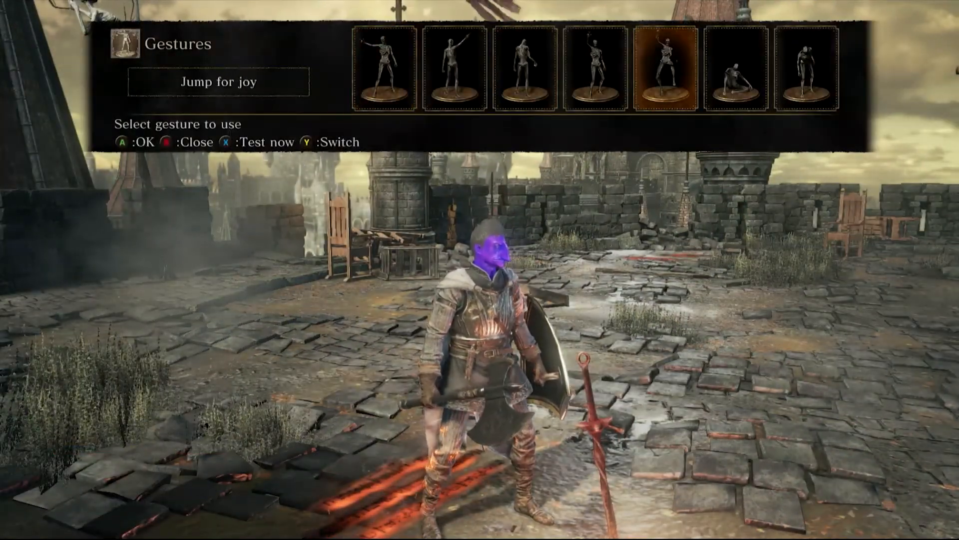
key("B")
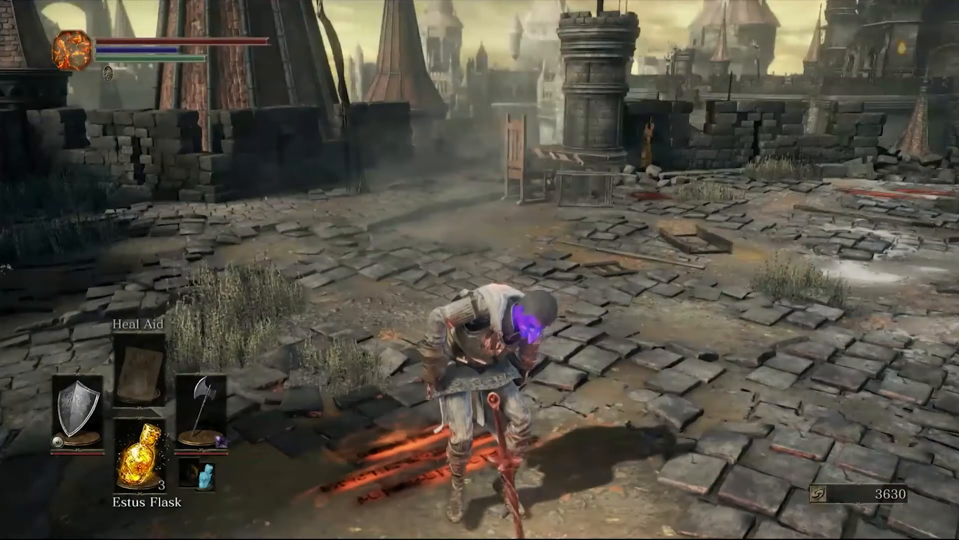